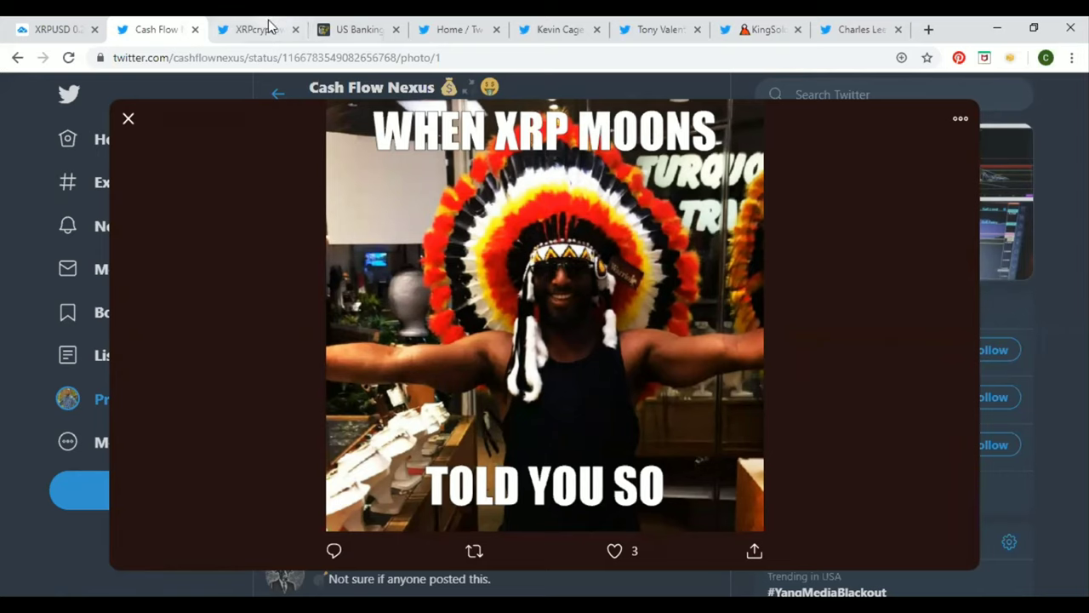
Step: Switch to XRPcryptowolf's PNC RippleNet tweet and scroll to its Cointelegraph article and replies
{"action": "left_click", "coordinate": [251, 29]}
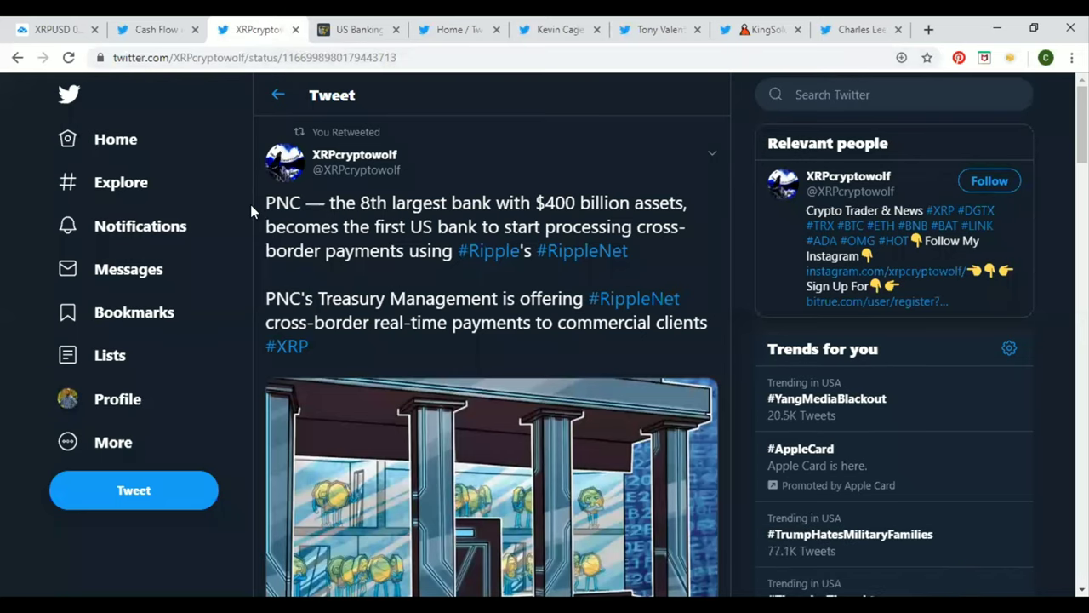
{"action": "mouse_move", "coordinate": [265, 204]}
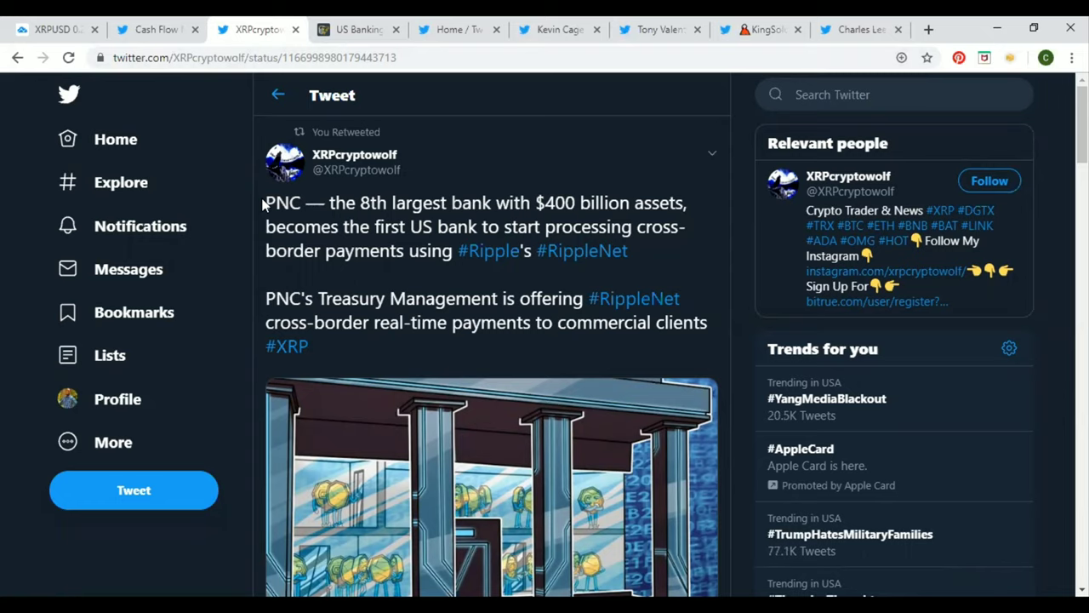
{"action": "scroll", "scroll_direction": "down", "scroll_amount": 3}
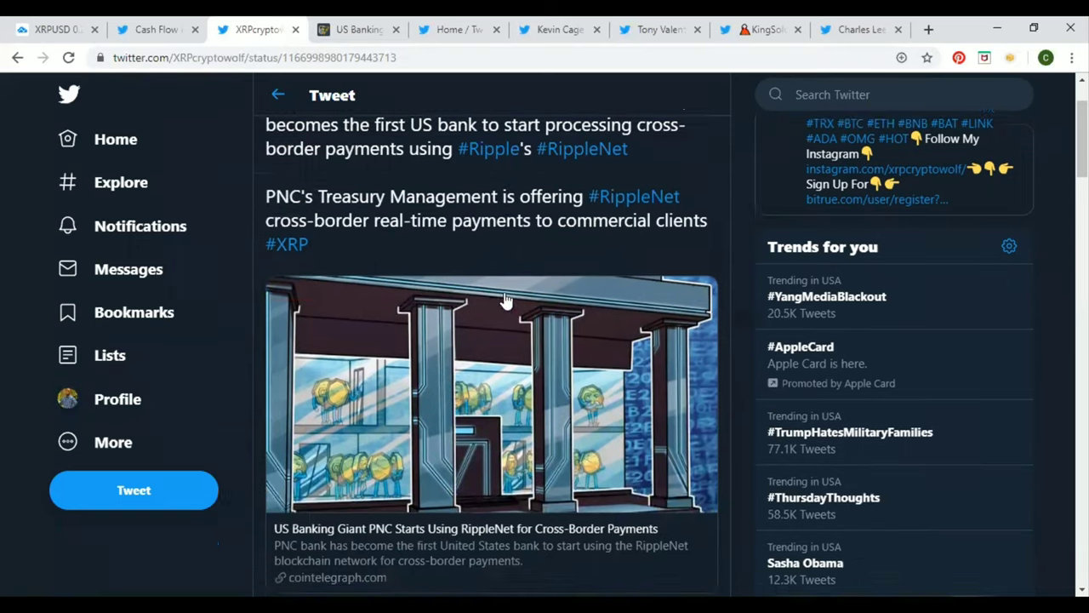
{"action": "scroll", "scroll_direction": "up", "scroll_amount": 3}
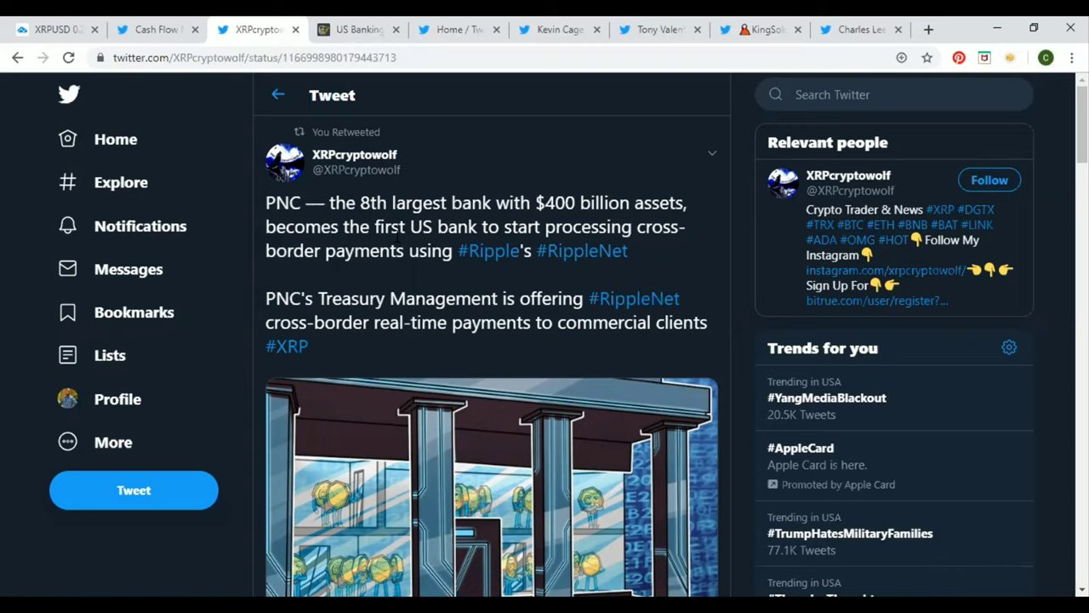
{"action": "scroll", "scroll_direction": "down", "scroll_amount": 3}
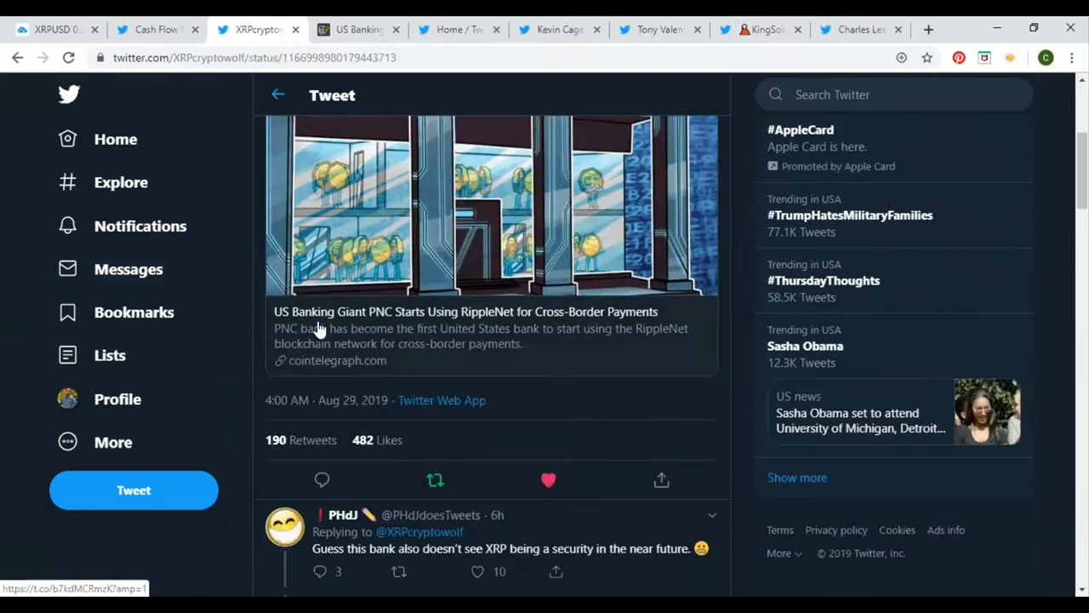
{"action": "mouse_move", "coordinate": [370, 40]}
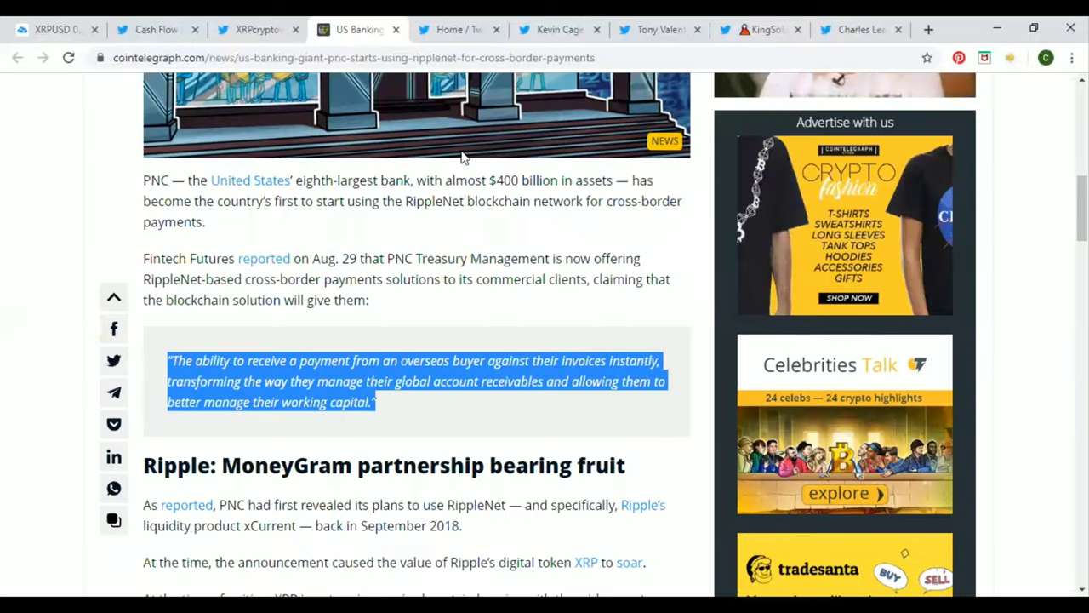
{"action": "mouse_move", "coordinate": [165, 323]}
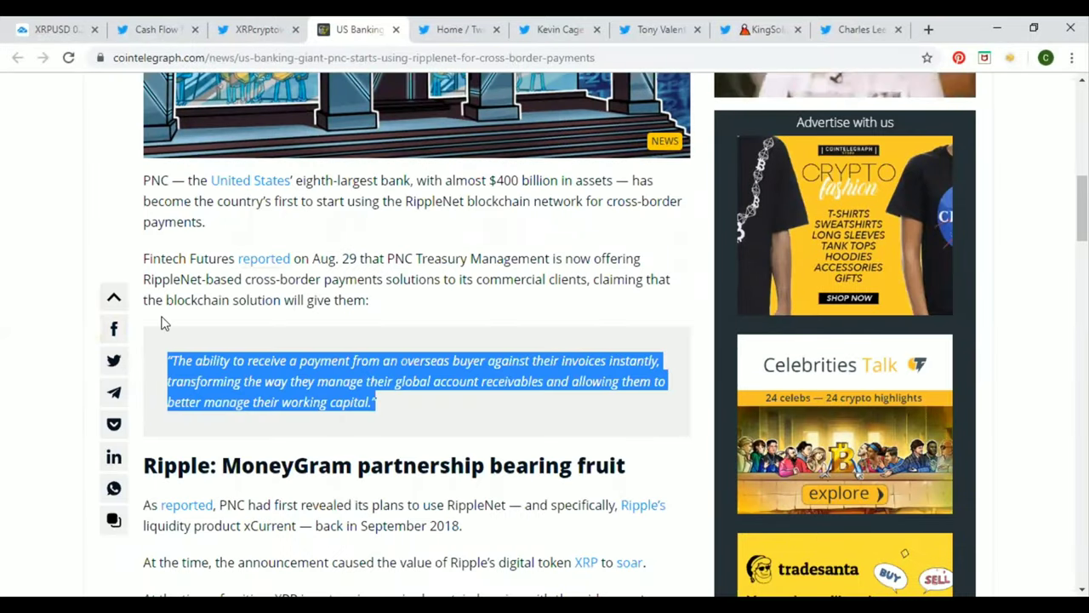
{"action": "mouse_move", "coordinate": [30, 305]}
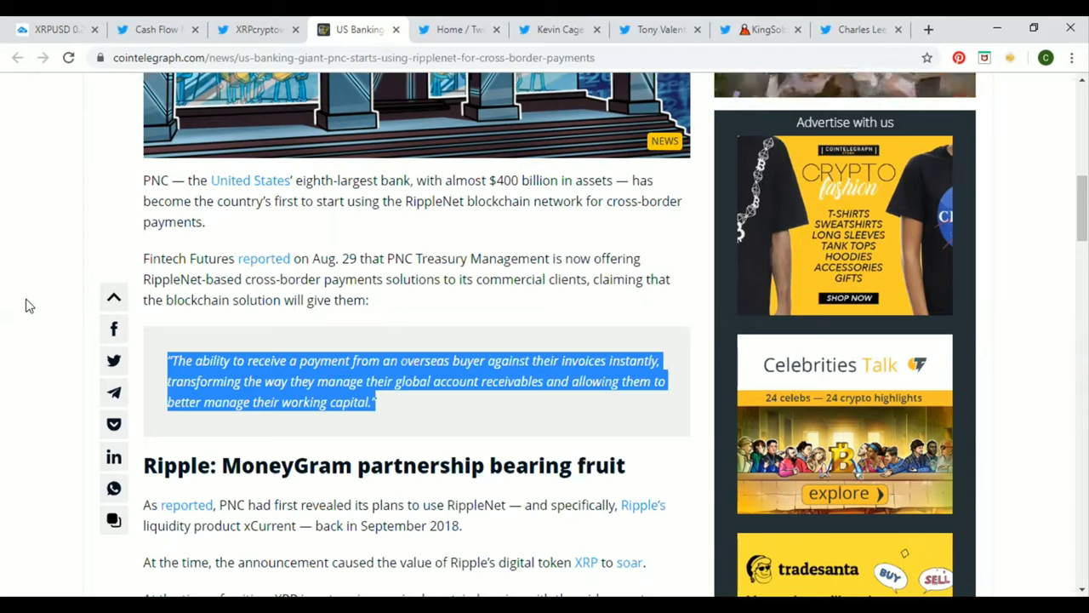
{"action": "mouse_move", "coordinate": [37, 310]}
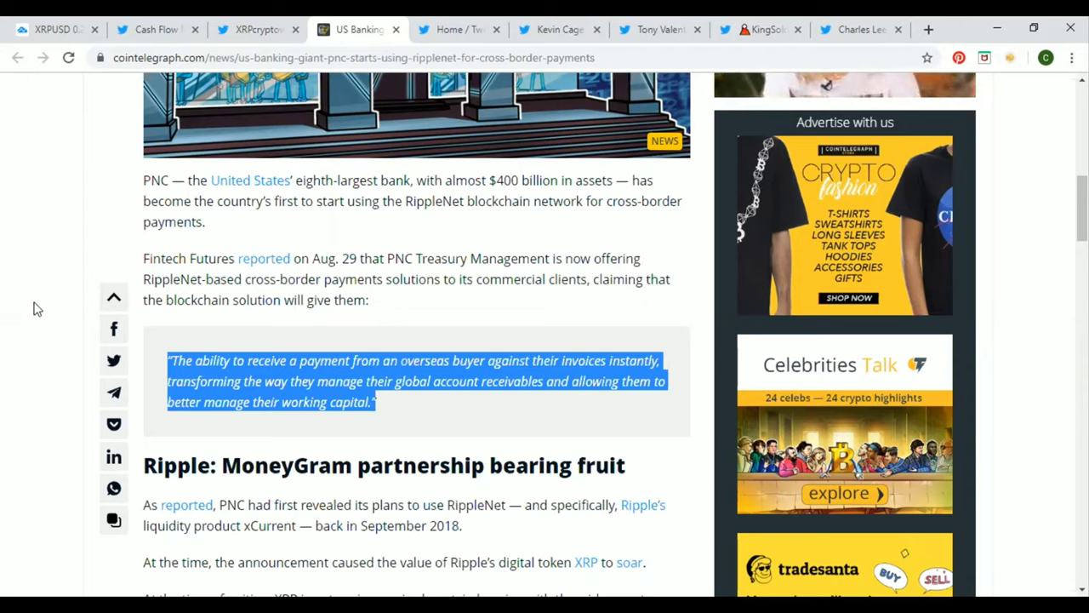
{"action": "mouse_move", "coordinate": [385, 316]}
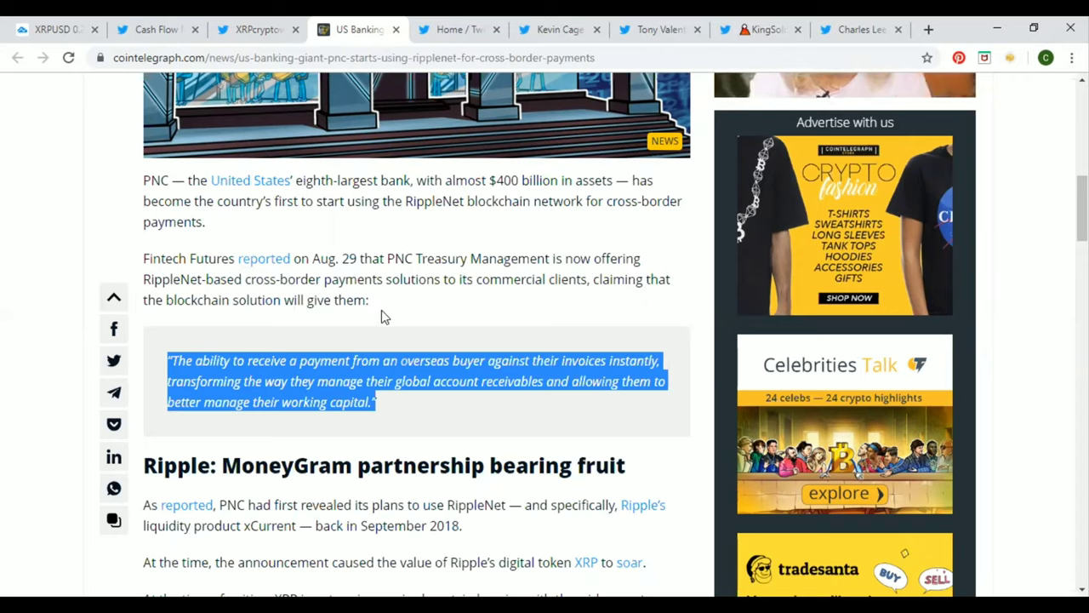
{"action": "mouse_move", "coordinate": [392, 317]}
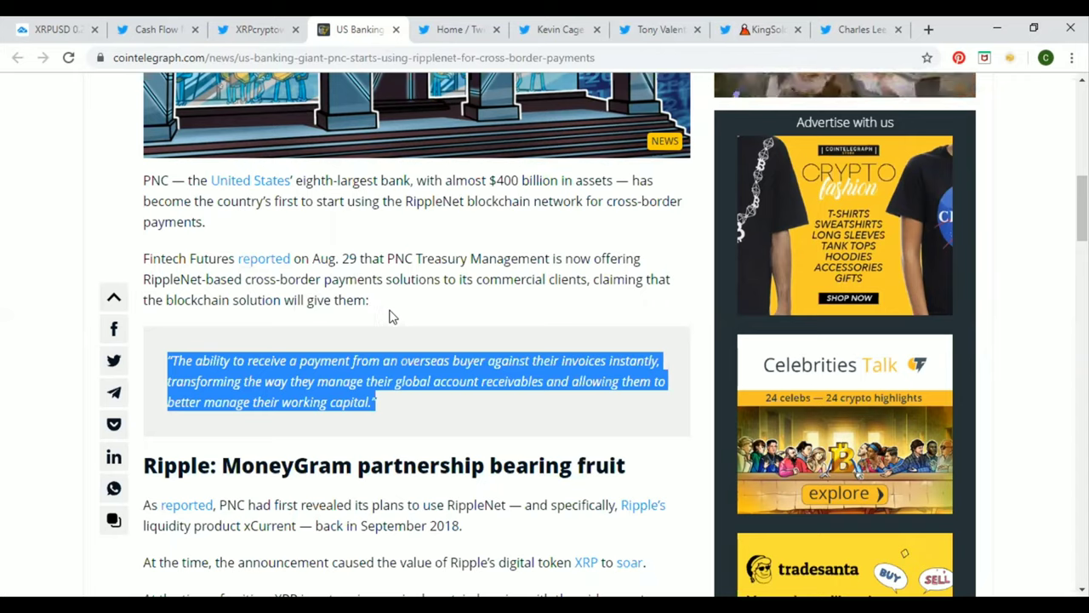
{"action": "mouse_move", "coordinate": [459, 36]}
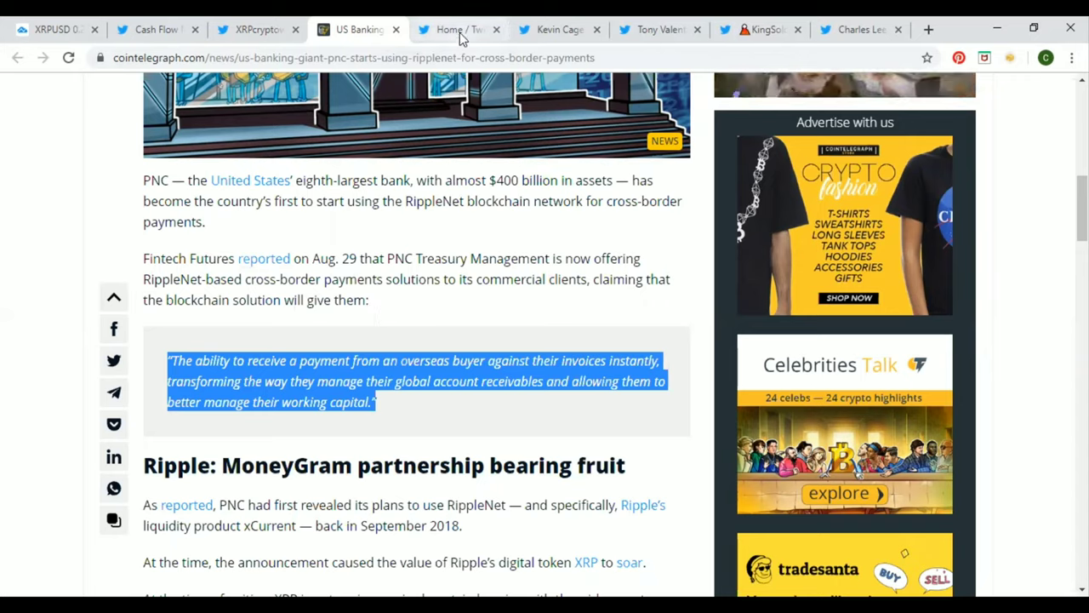
Step: Switch to the Home timeline showing XRP Researcher's retweeted PNC Bank RippleNet post
{"action": "left_click", "coordinate": [454, 29]}
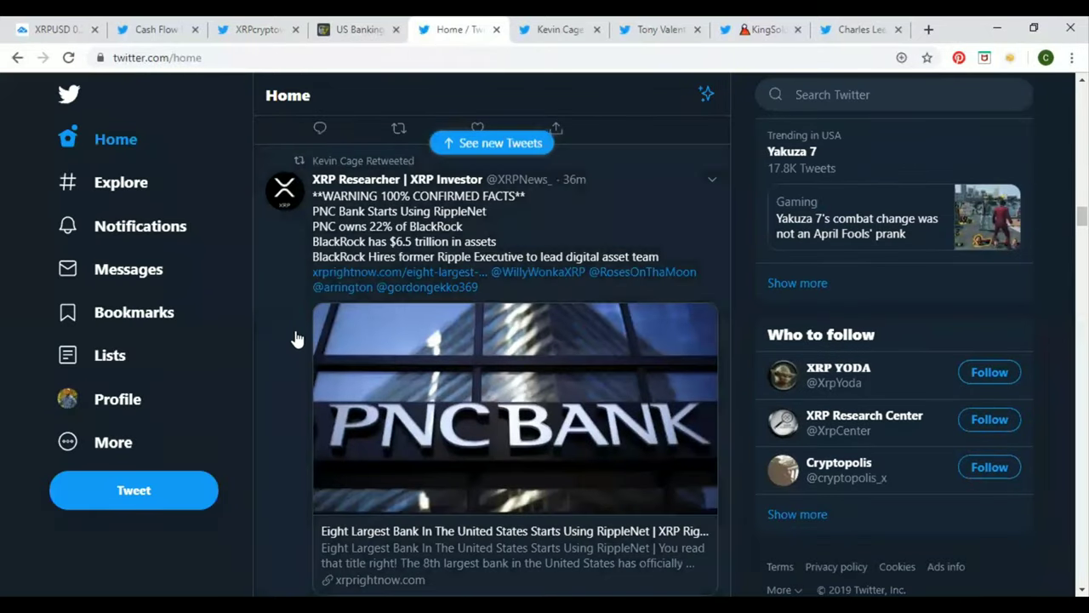
{"action": "mouse_move", "coordinate": [303, 345]}
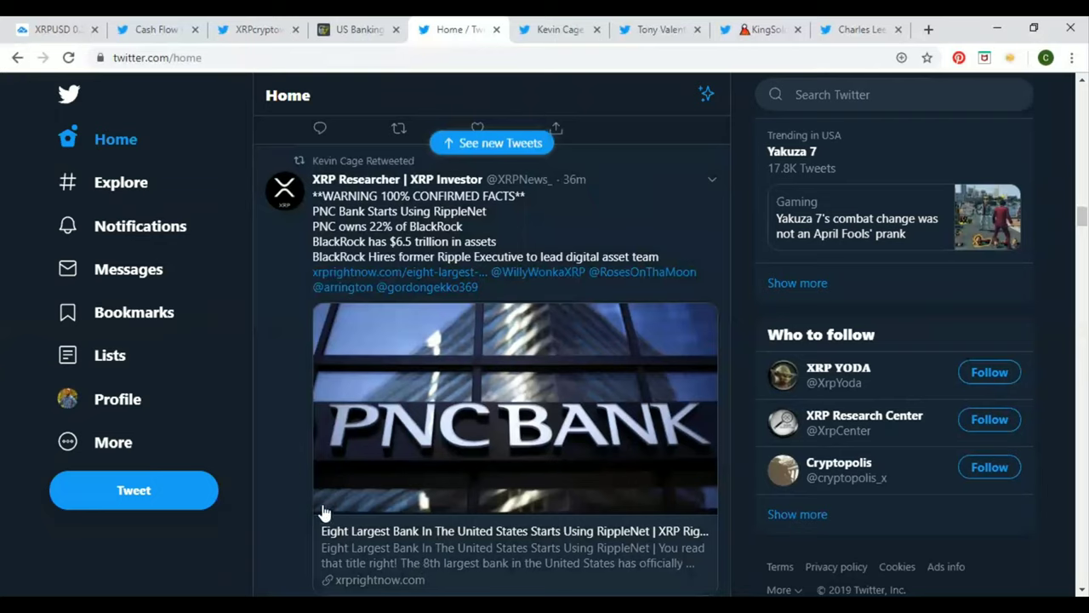
{"action": "mouse_move", "coordinate": [275, 431]}
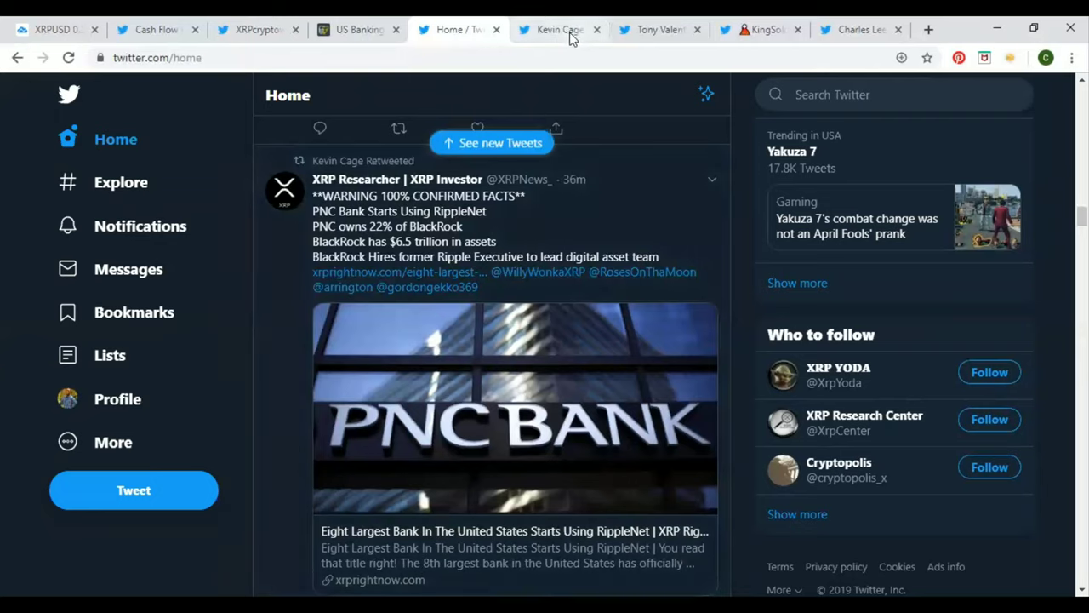
{"action": "mouse_move", "coordinate": [570, 32]}
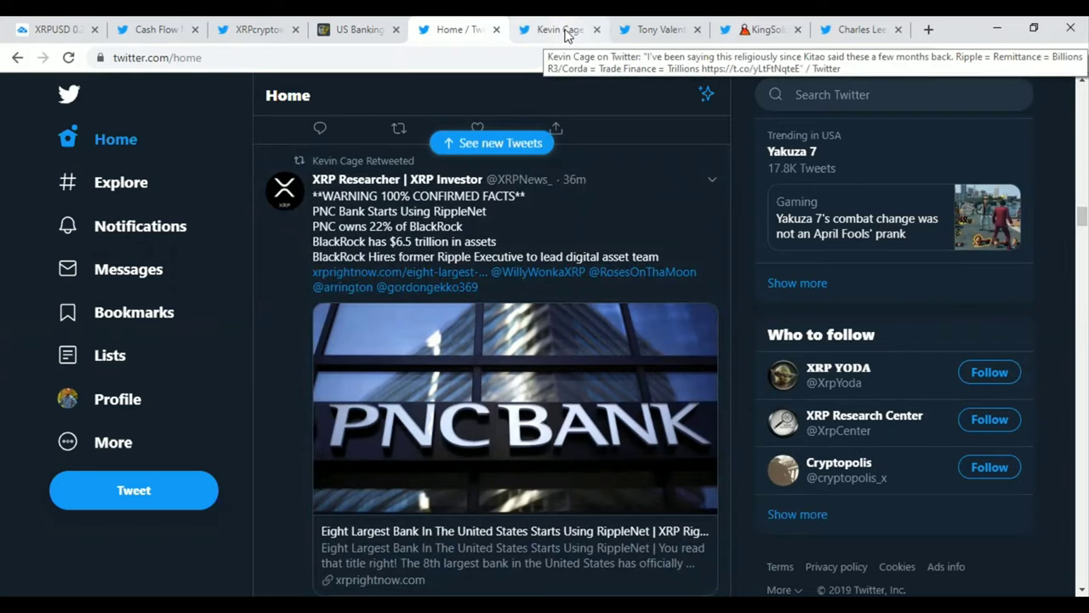
{"action": "left_click", "coordinate": [555, 29]}
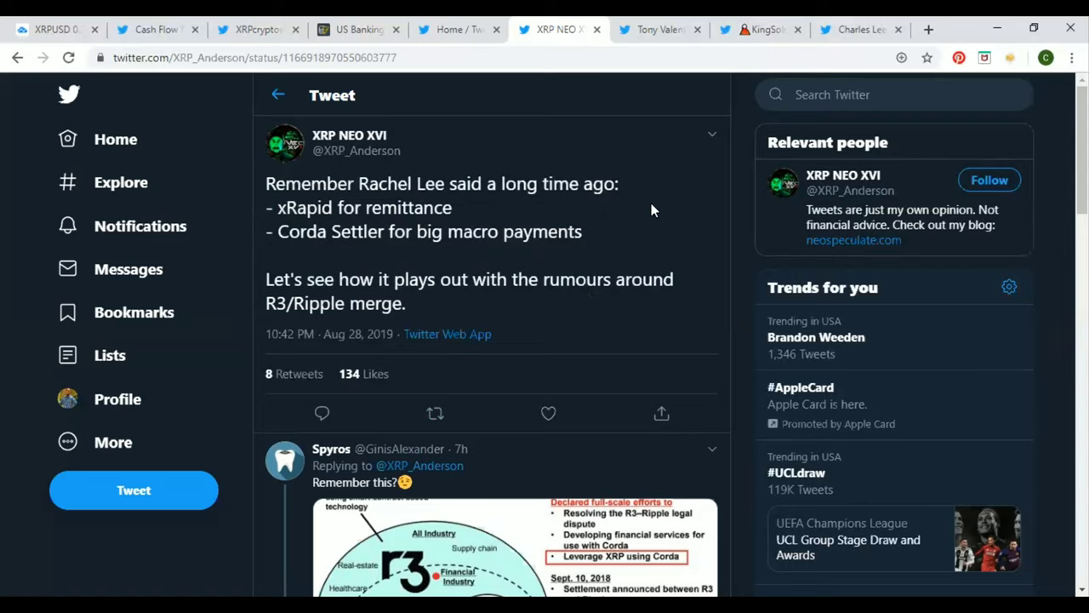
Step: Scroll down the XRP NEO XVI tweet to Spyros's 'Remember this?' reply
{"action": "scroll", "scroll_direction": "down", "scroll_amount": 3}
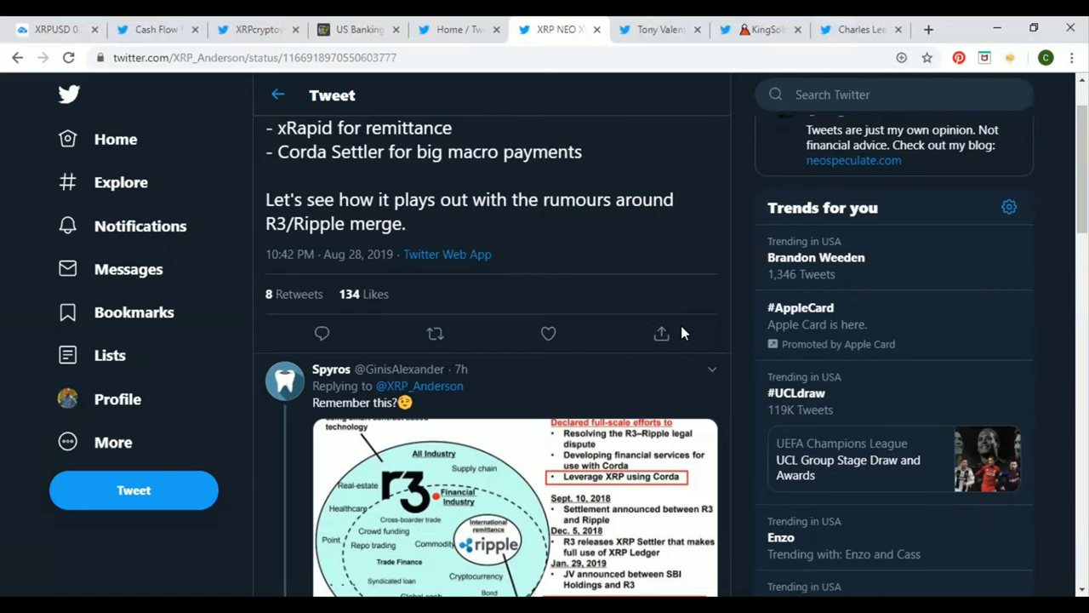
{"action": "scroll", "scroll_direction": "down", "scroll_amount": 3}
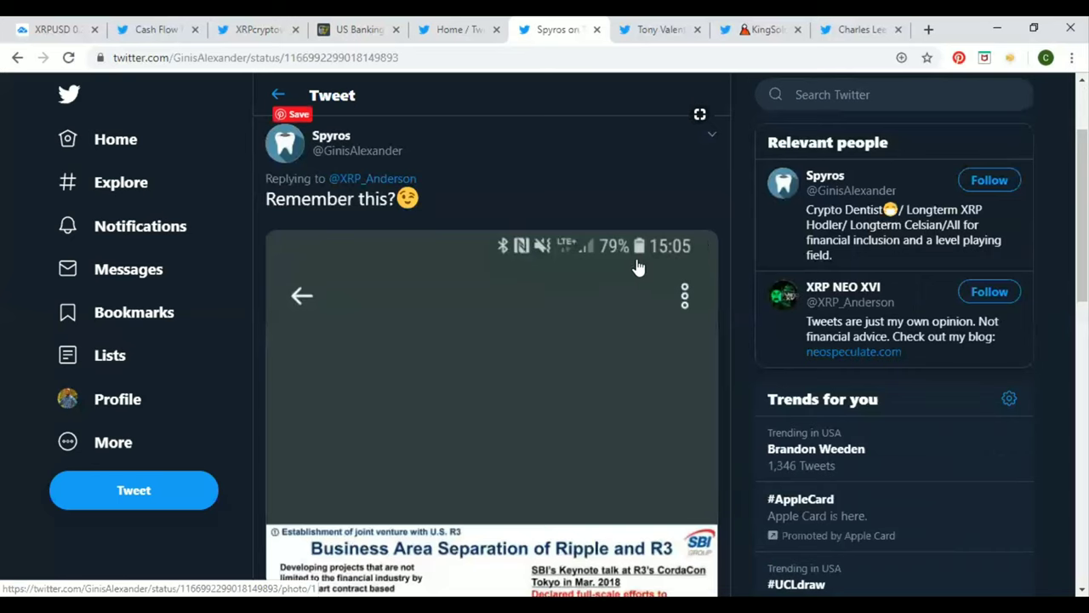
{"action": "scroll", "scroll_direction": "down", "scroll_amount": 3}
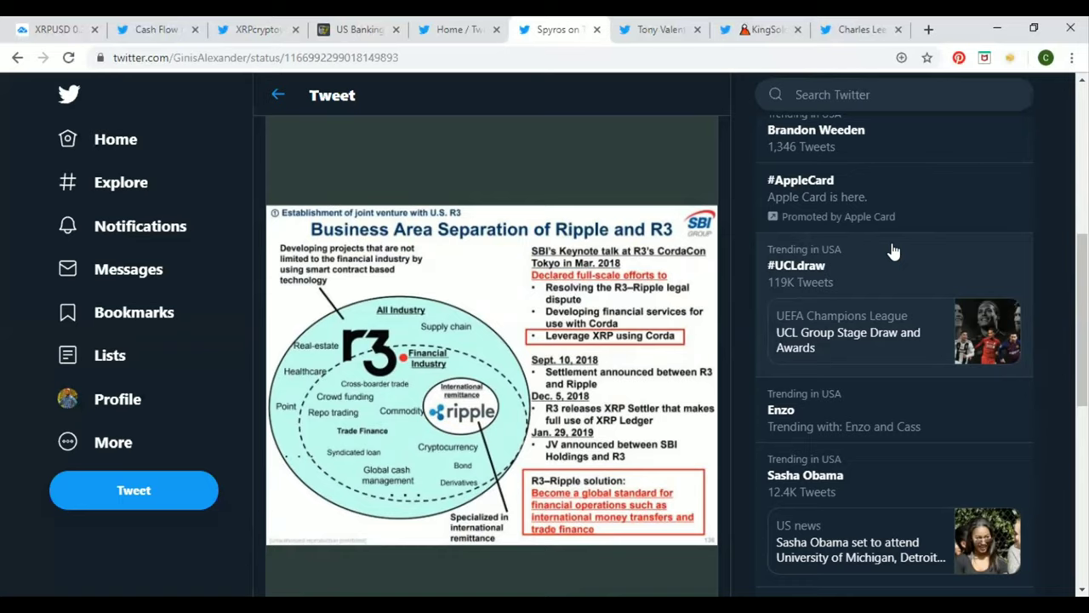
{"action": "mouse_move", "coordinate": [694, 91]}
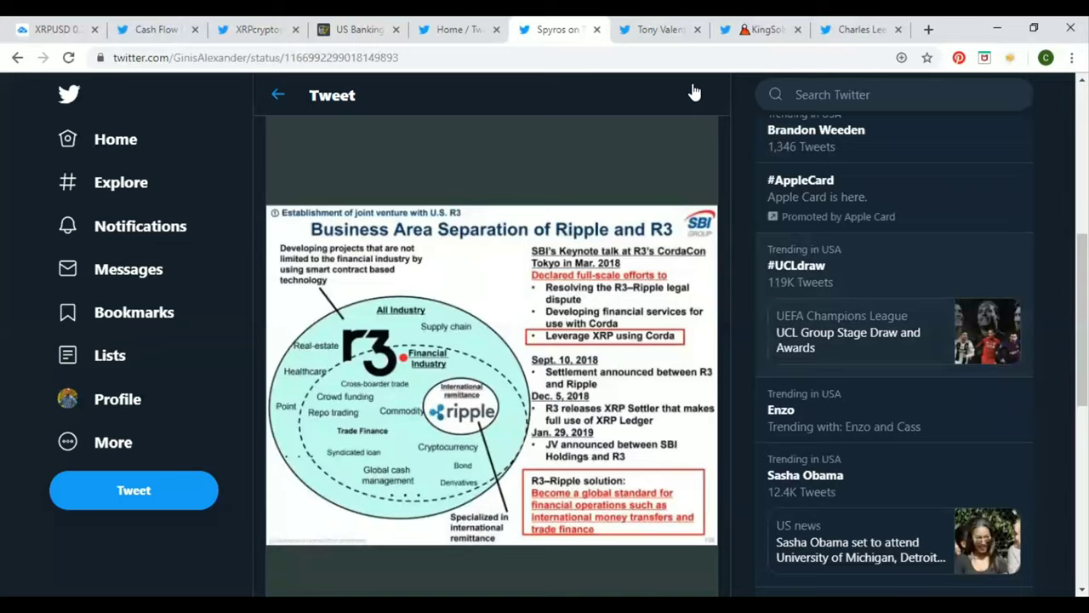
{"action": "left_click", "coordinate": [660, 29]}
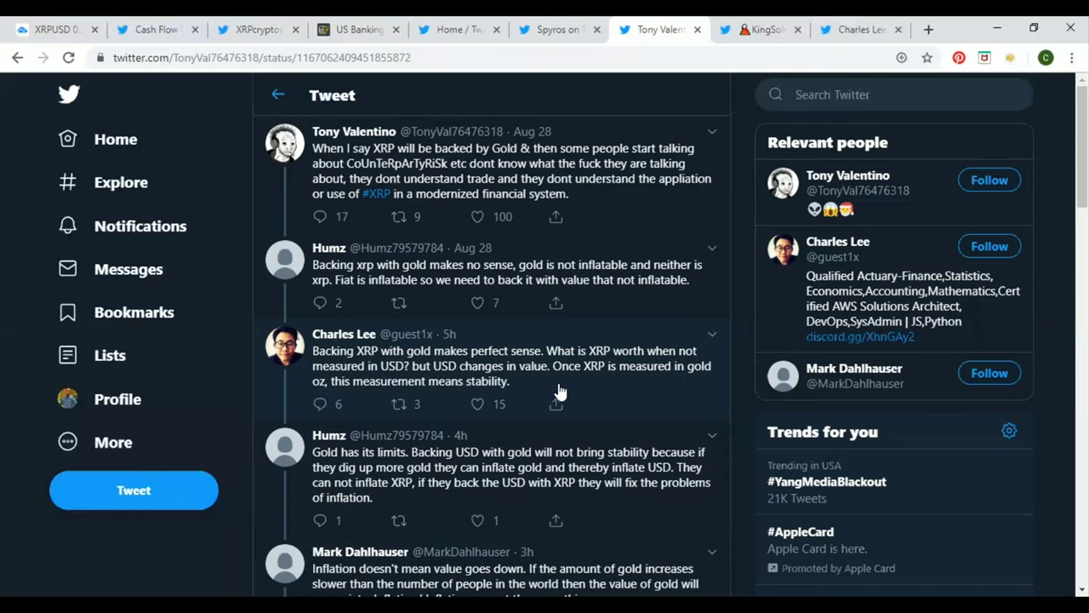
{"action": "scroll", "scroll_direction": "down", "scroll_amount": 3}
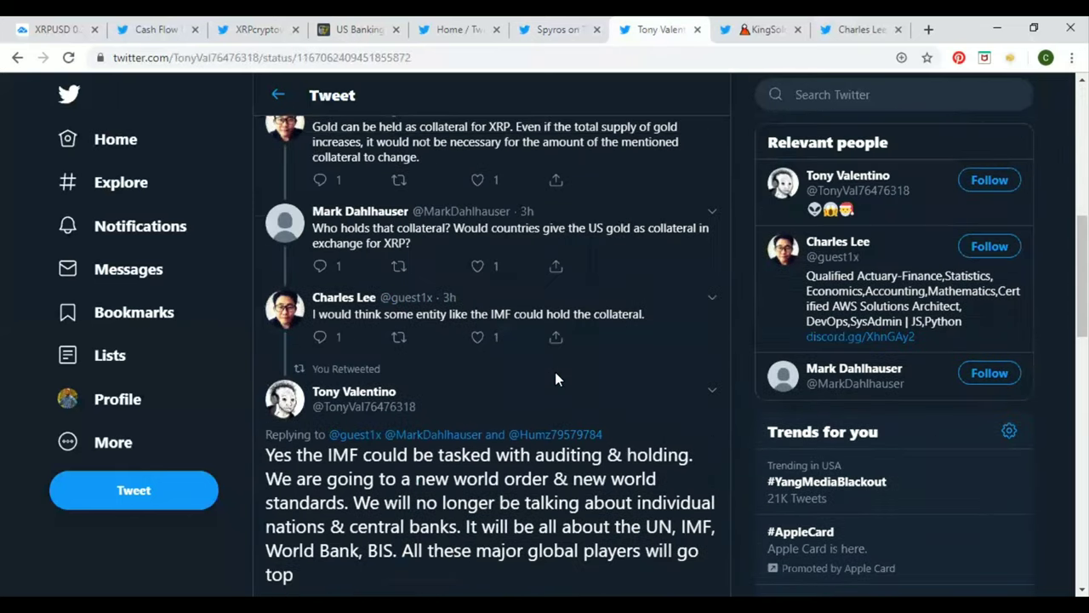
{"action": "mouse_move", "coordinate": [583, 427]}
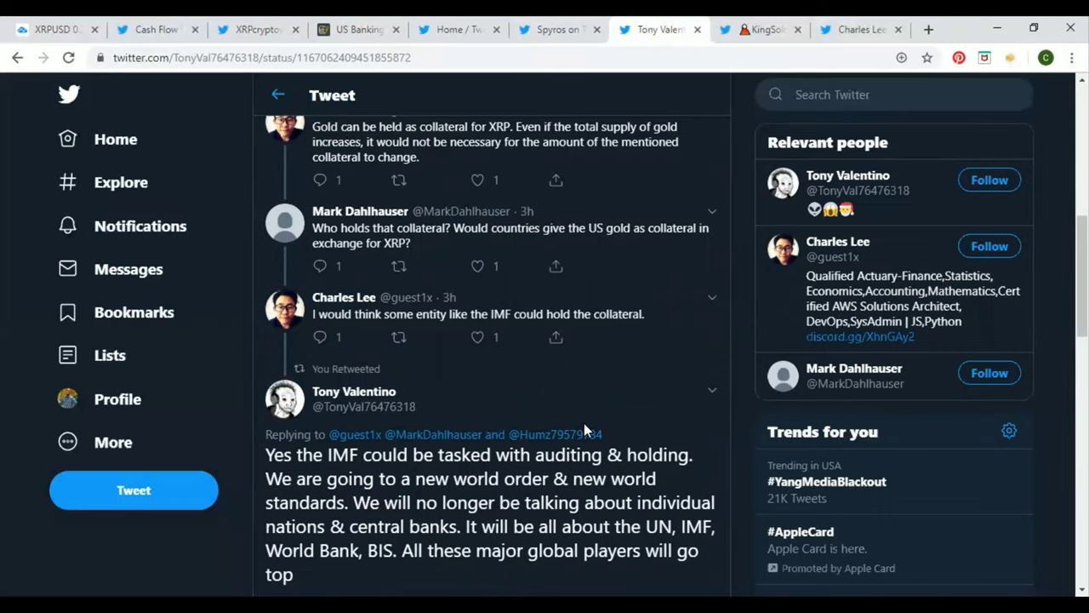
{"action": "scroll", "scroll_direction": "up", "scroll_amount": 3}
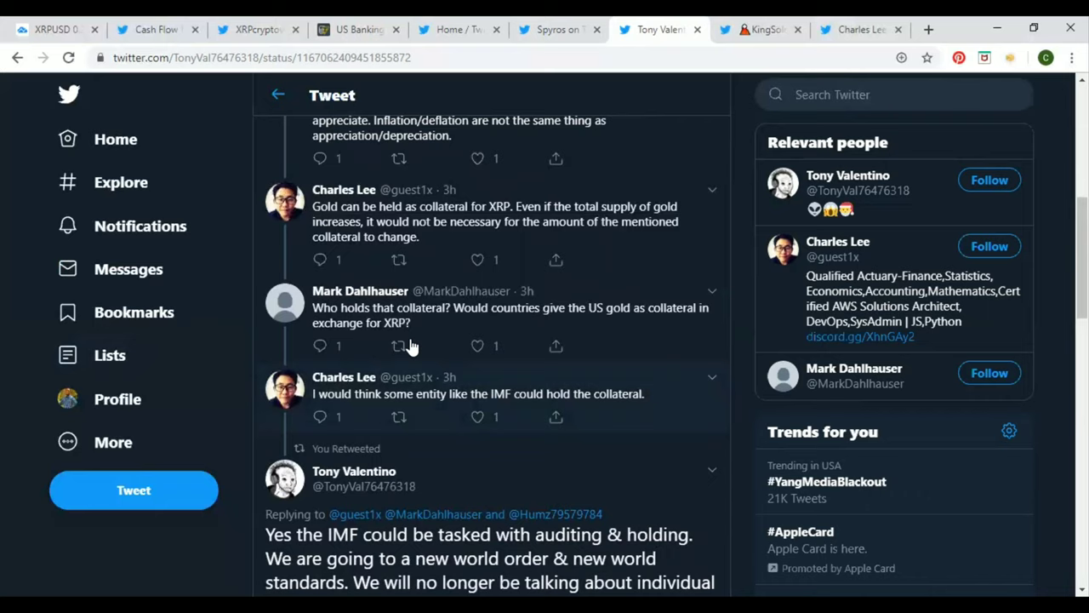
{"action": "mouse_move", "coordinate": [406, 243]}
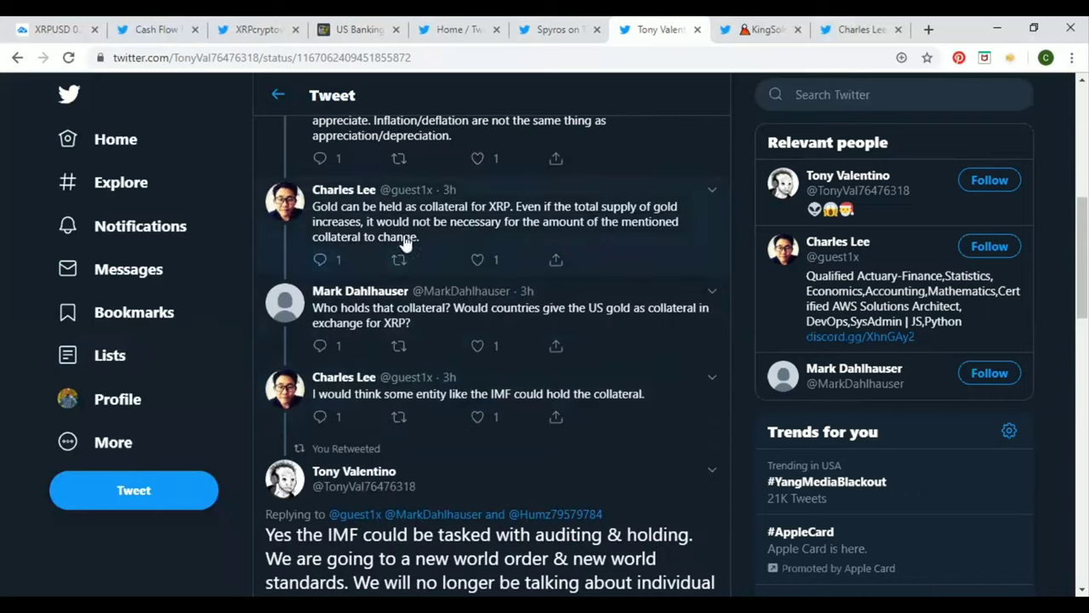
{"action": "mouse_move", "coordinate": [383, 409]}
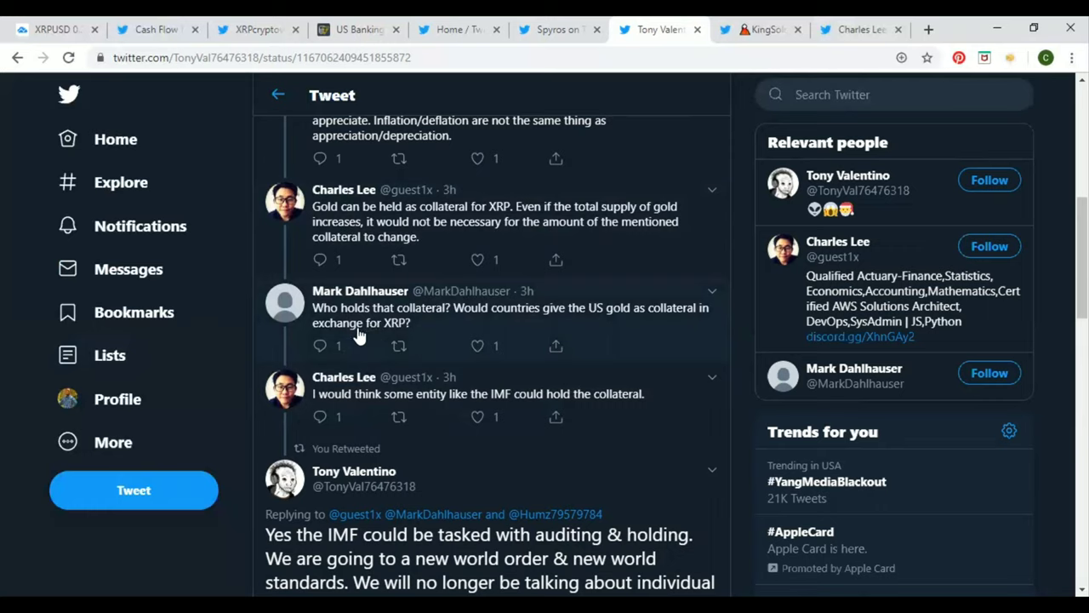
{"action": "mouse_move", "coordinate": [389, 331]}
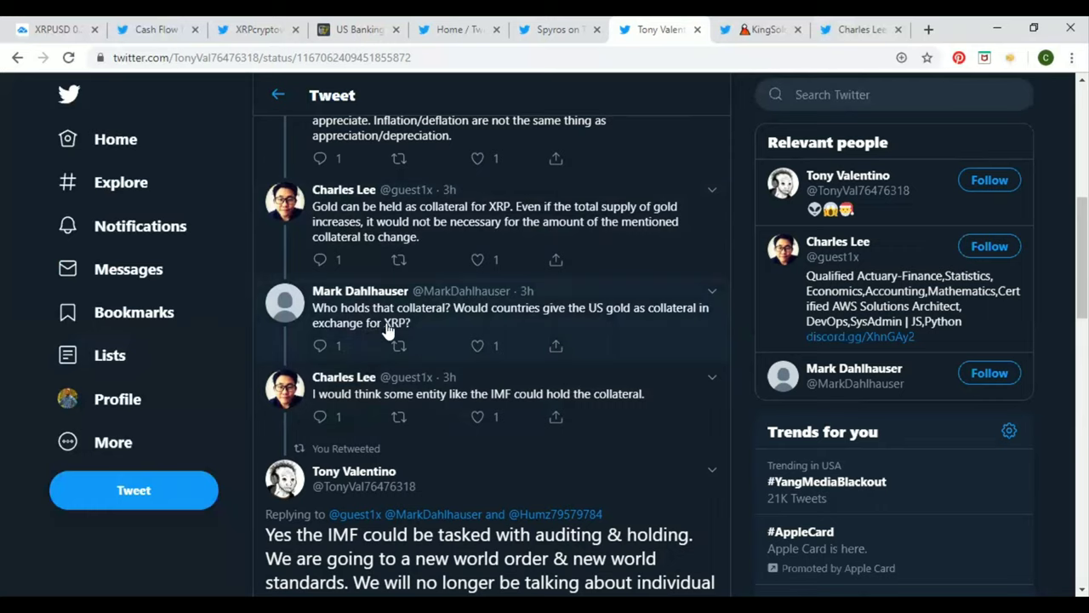
{"action": "mouse_move", "coordinate": [525, 333]}
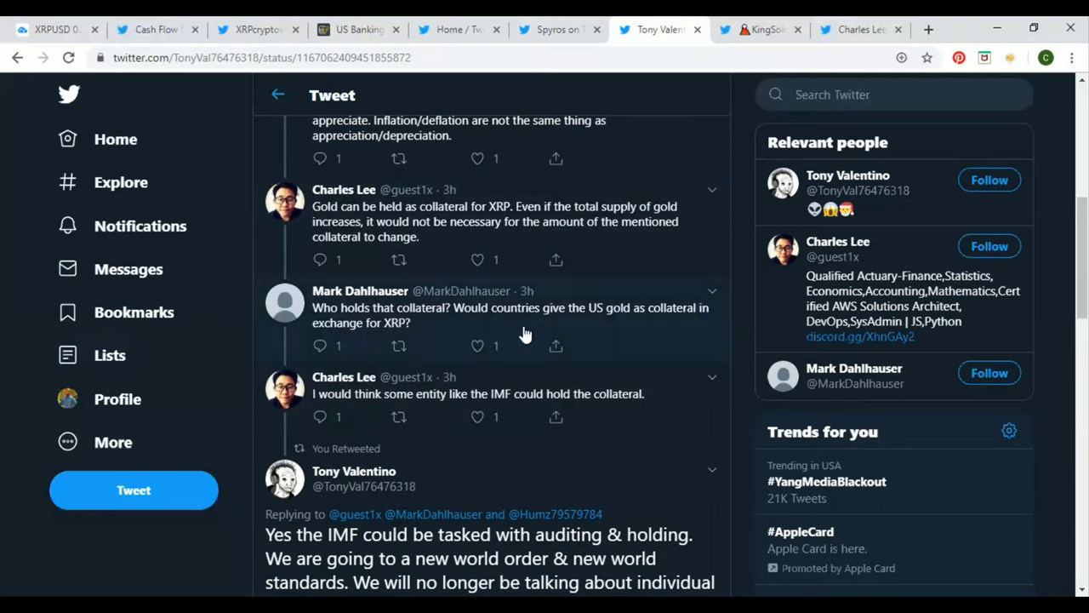
{"action": "mouse_move", "coordinate": [613, 337]}
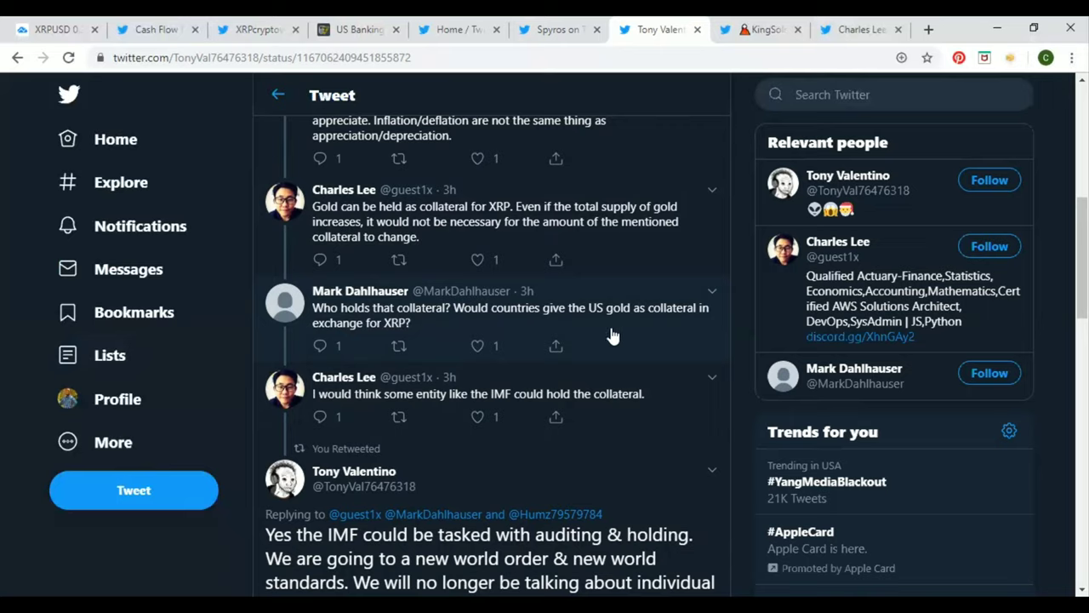
{"action": "mouse_move", "coordinate": [647, 336]}
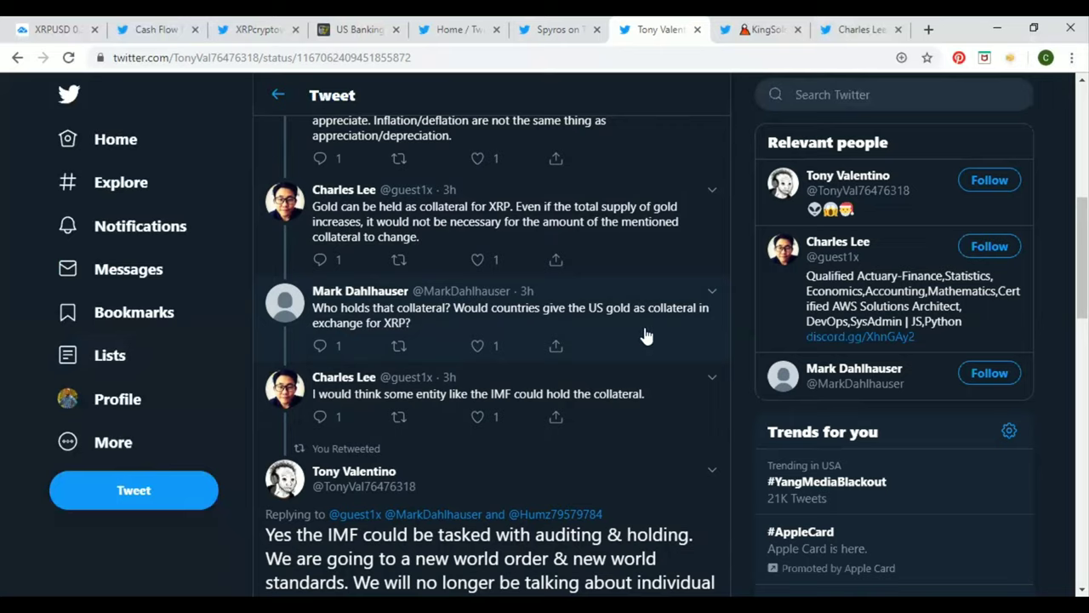
{"action": "mouse_move", "coordinate": [649, 498]}
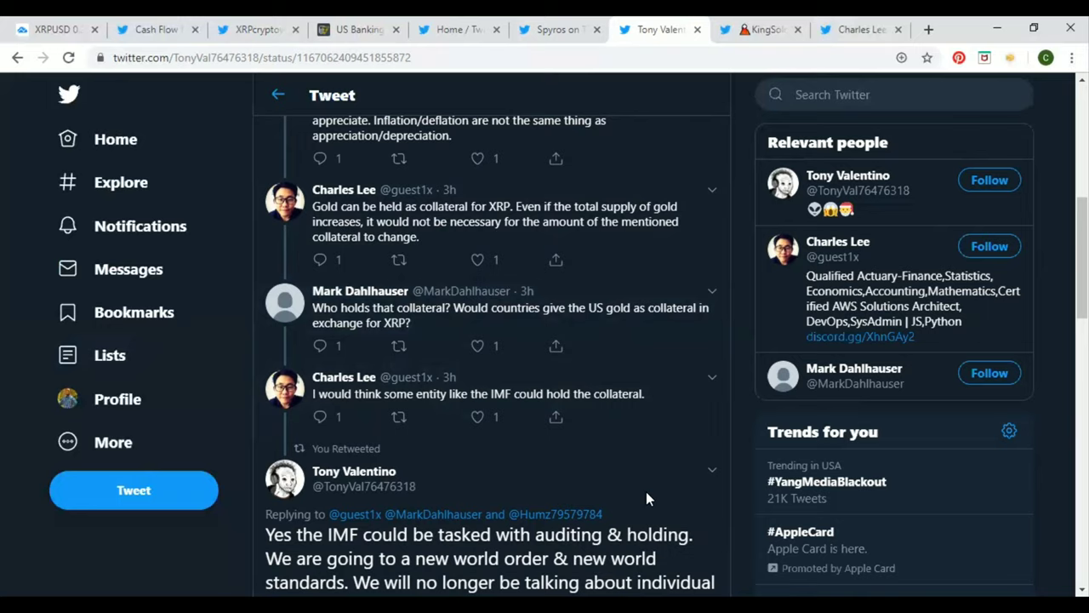
{"action": "mouse_move", "coordinate": [400, 417]}
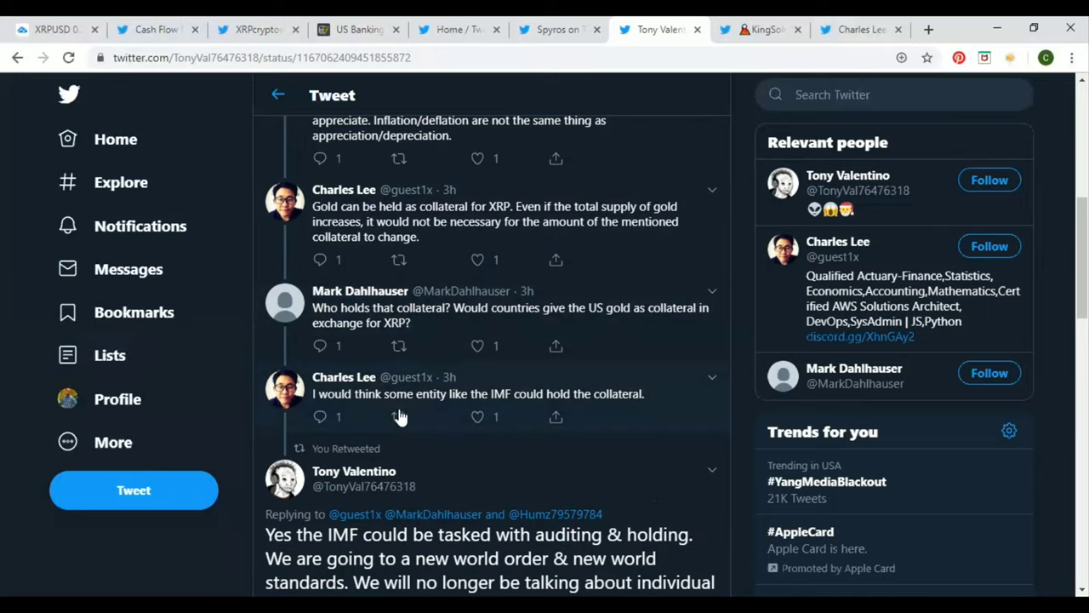
{"action": "mouse_move", "coordinate": [530, 414]}
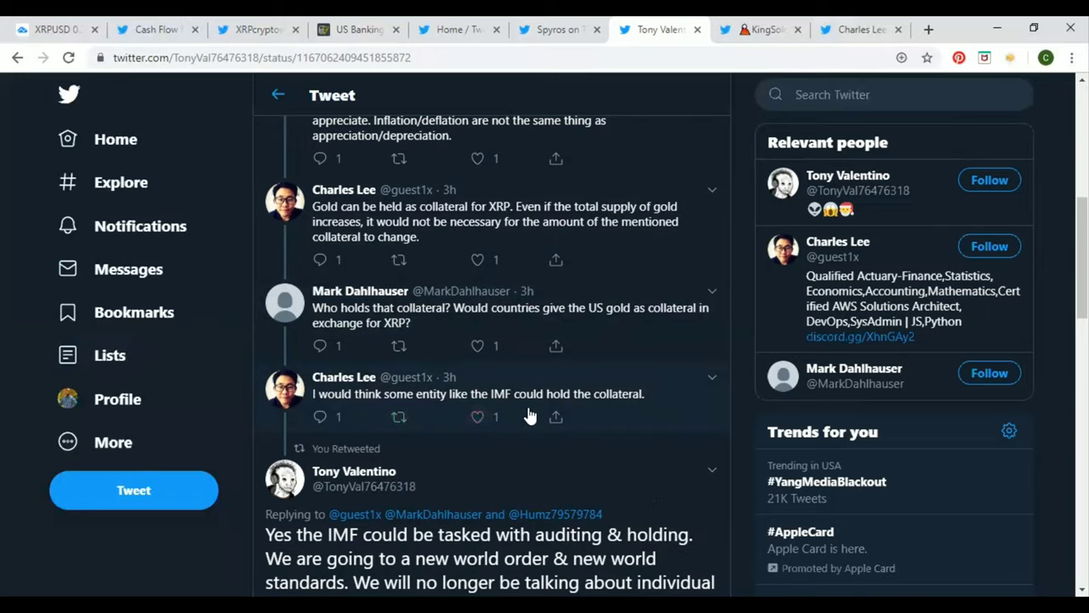
{"action": "scroll", "scroll_direction": "down", "scroll_amount": 3}
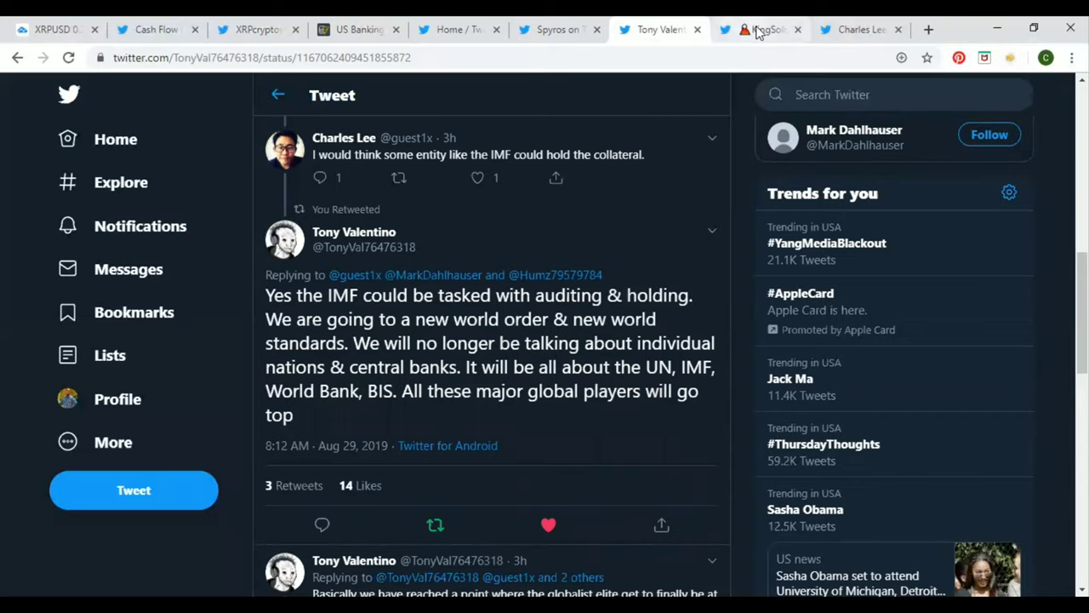
Step: Switch to KingSolomon's Nasdaq DLT patent tweet and scroll to read its text
{"action": "left_click", "coordinate": [767, 29]}
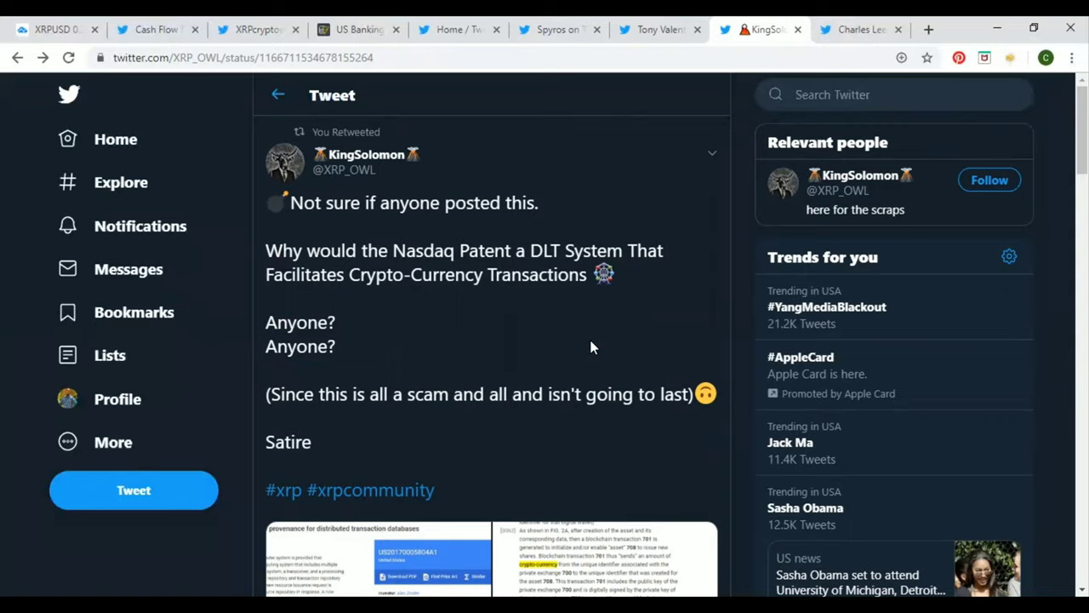
{"action": "scroll", "scroll_direction": "down", "scroll_amount": 3}
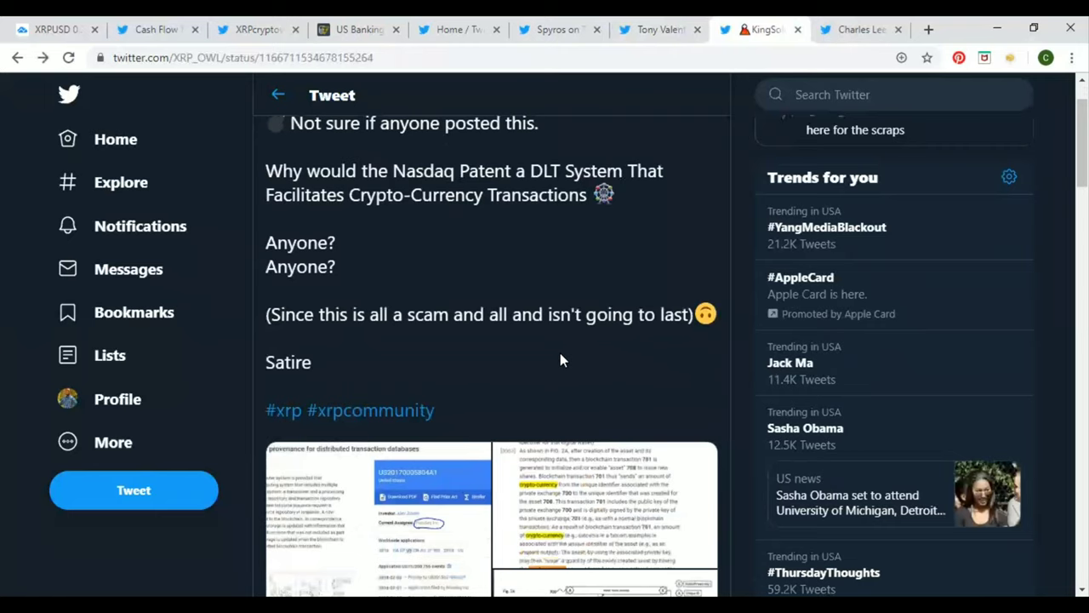
{"action": "mouse_move", "coordinate": [632, 275]}
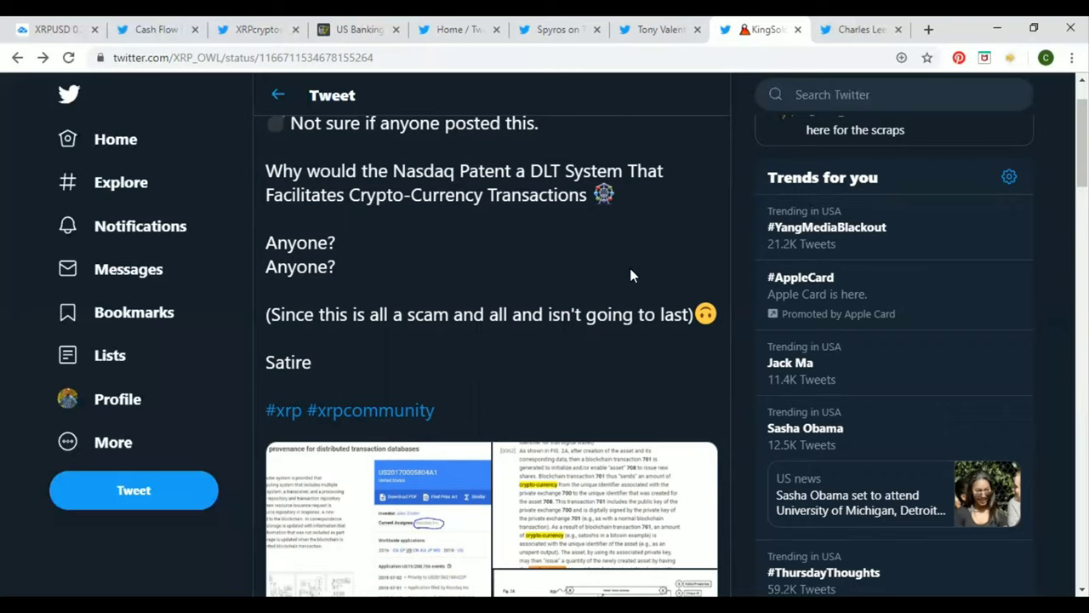
{"action": "mouse_move", "coordinate": [643, 268]}
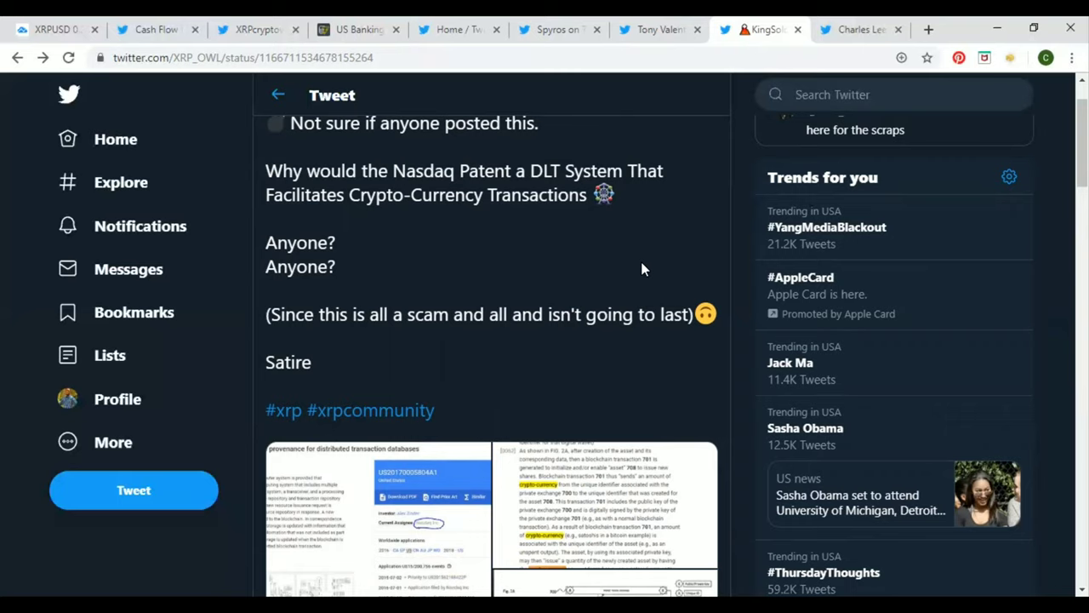
{"action": "left_click", "coordinate": [387, 519]}
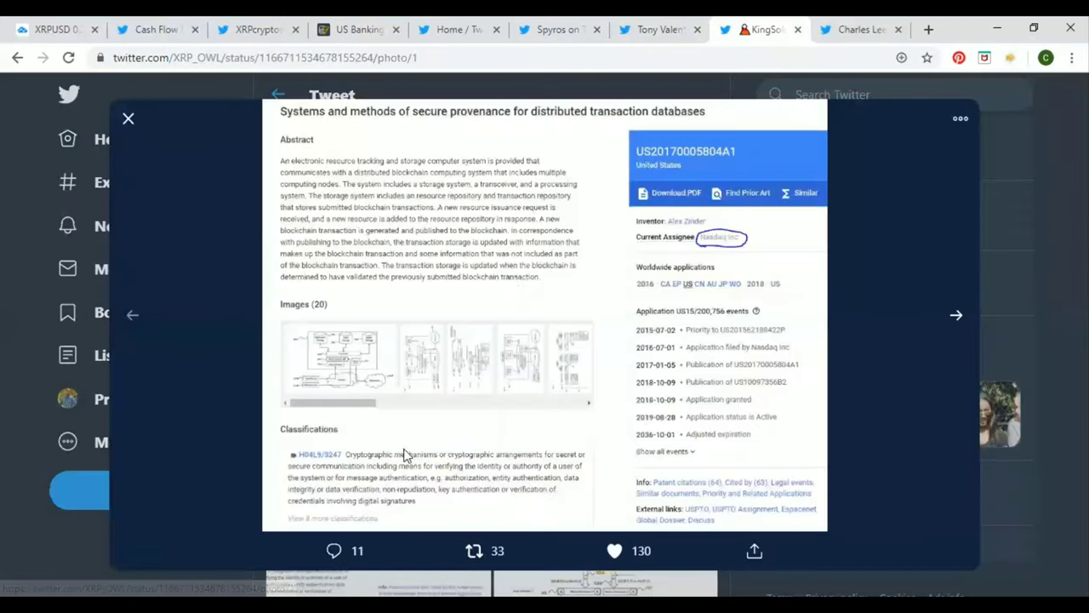
{"action": "mouse_move", "coordinate": [470, 200]}
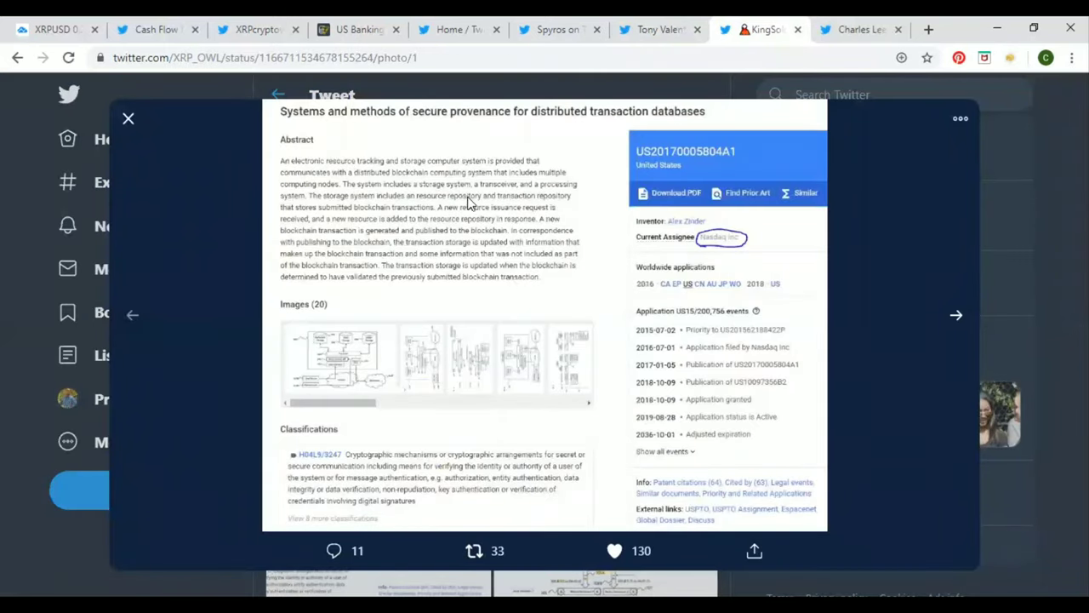
{"action": "mouse_move", "coordinate": [482, 366]}
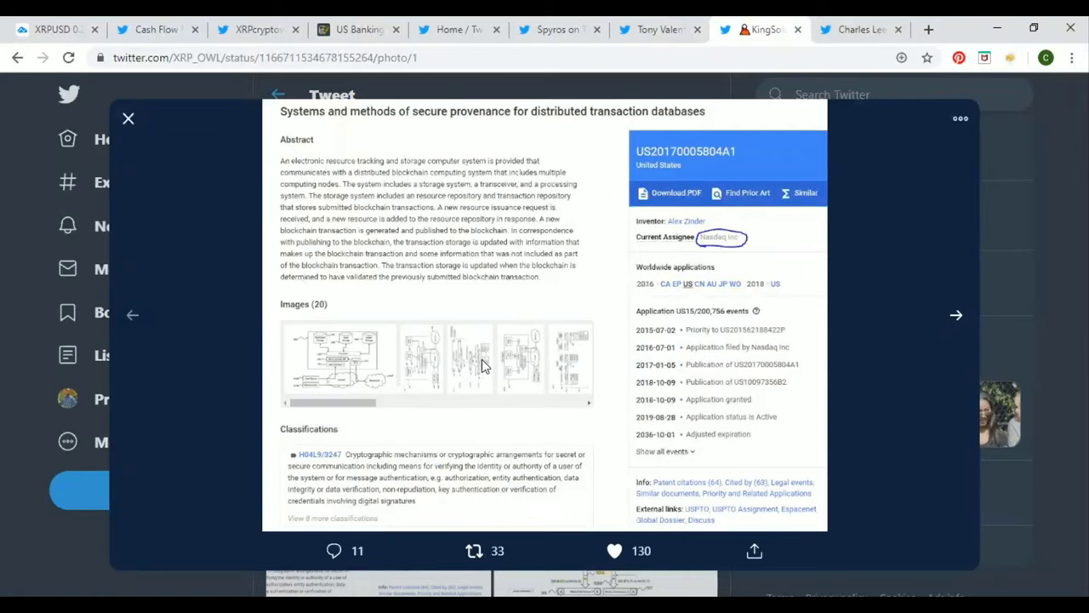
{"action": "mouse_move", "coordinate": [427, 265]}
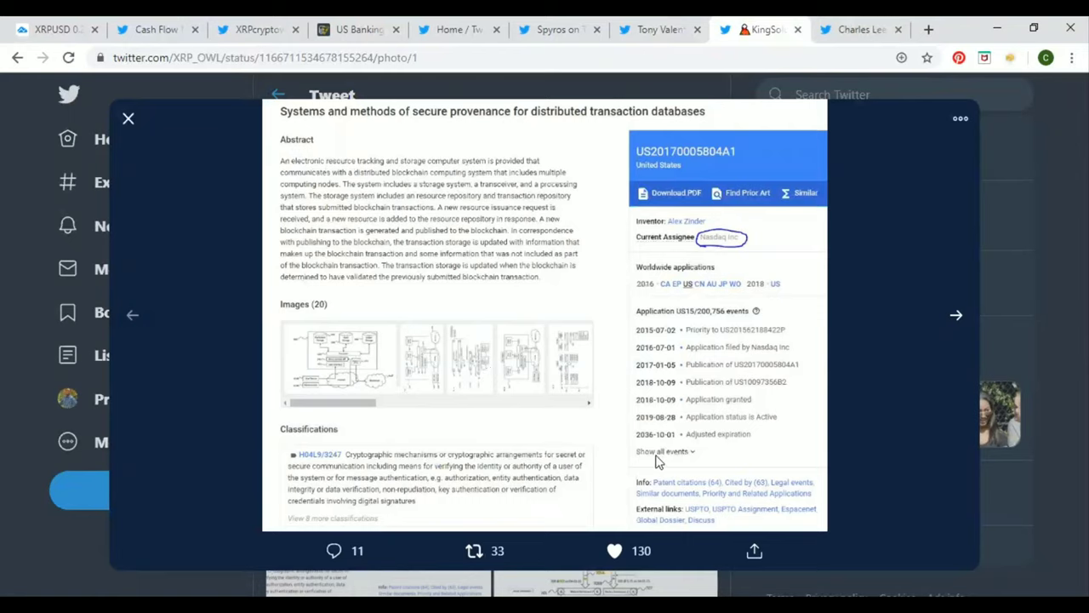
{"action": "mouse_move", "coordinate": [948, 320]}
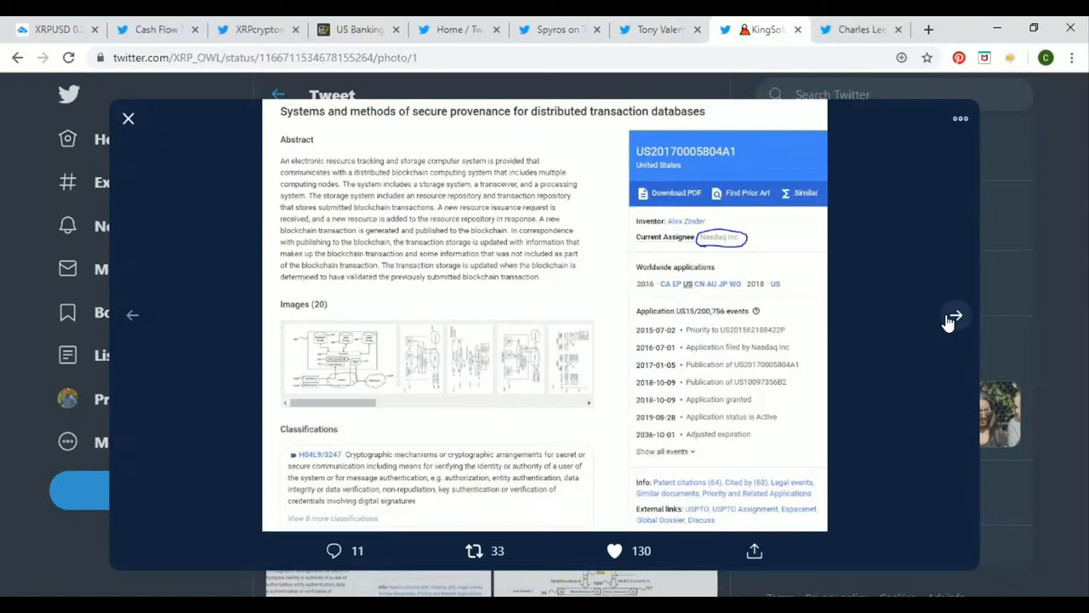
{"action": "left_click", "coordinate": [952, 315]}
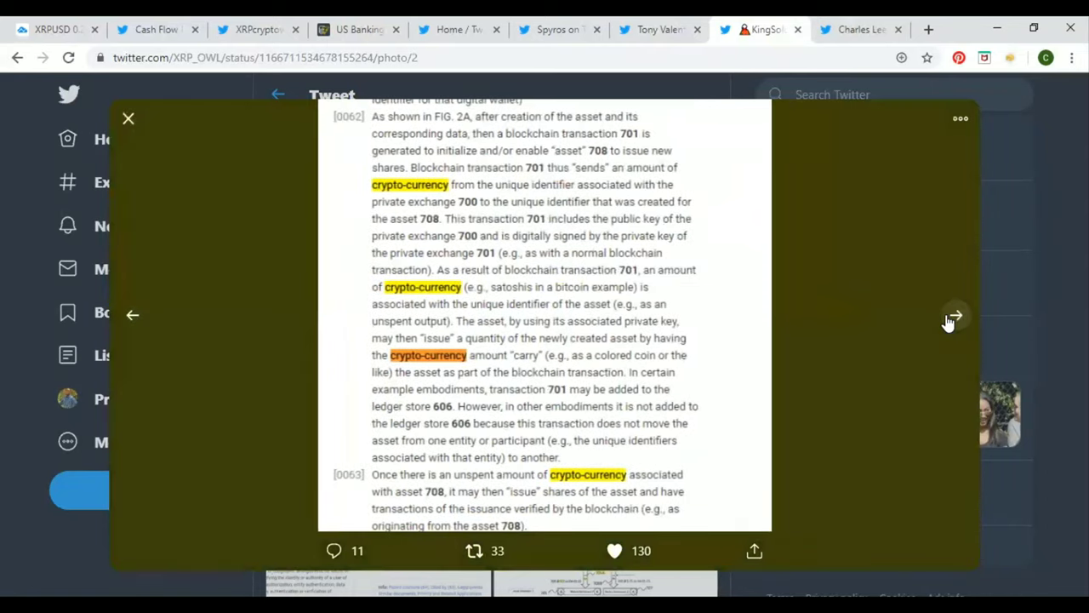
{"action": "left_click", "coordinate": [953, 315]}
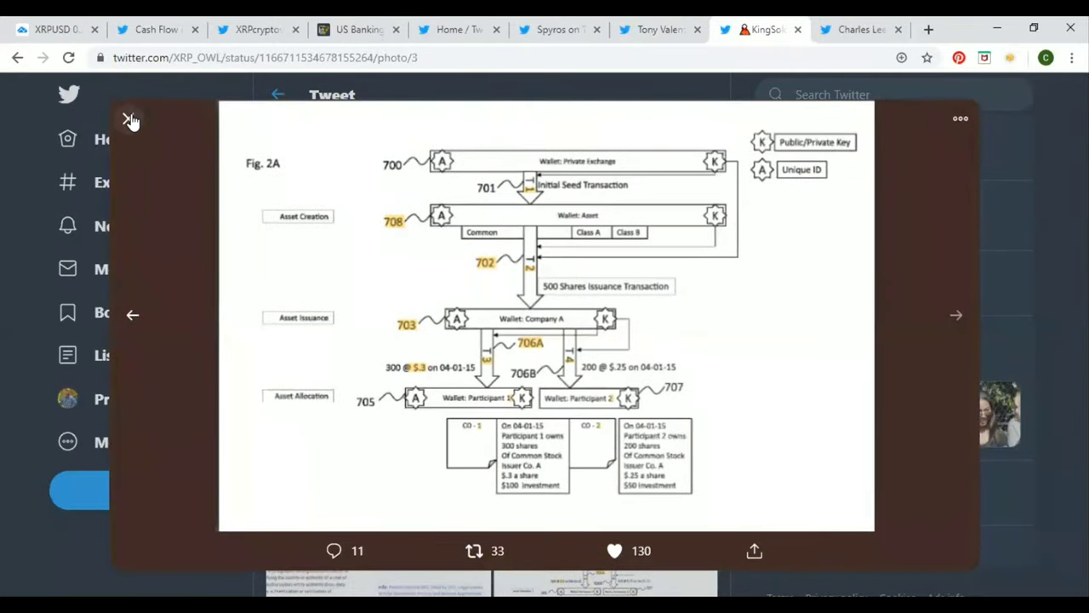
{"action": "left_click", "coordinate": [130, 118]}
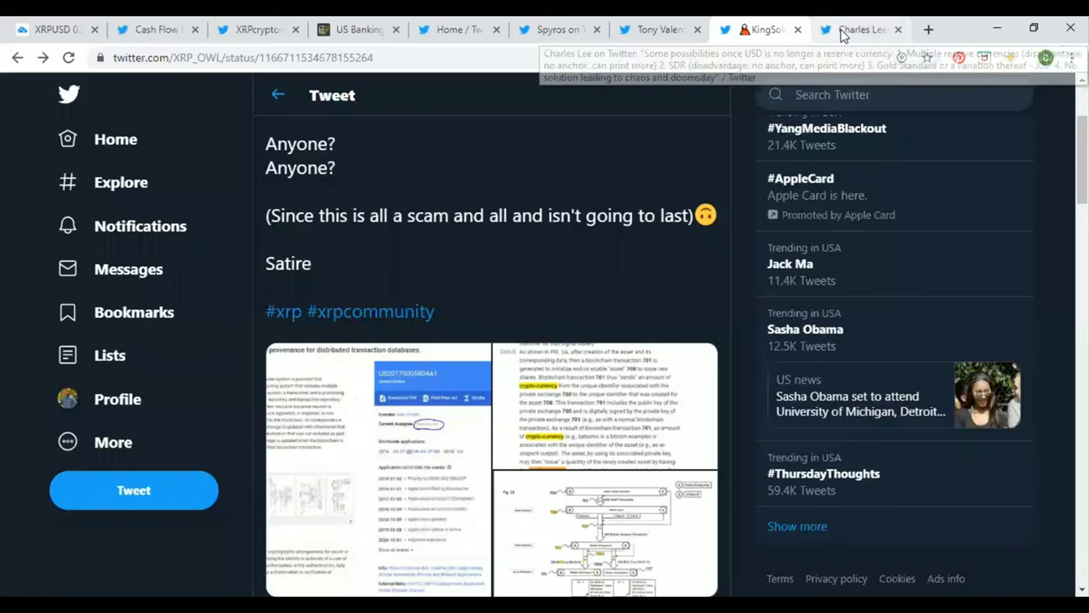
Step: Switch to Charles Lee's tweet on USD losing reserve-currency status
{"action": "left_click", "coordinate": [859, 28]}
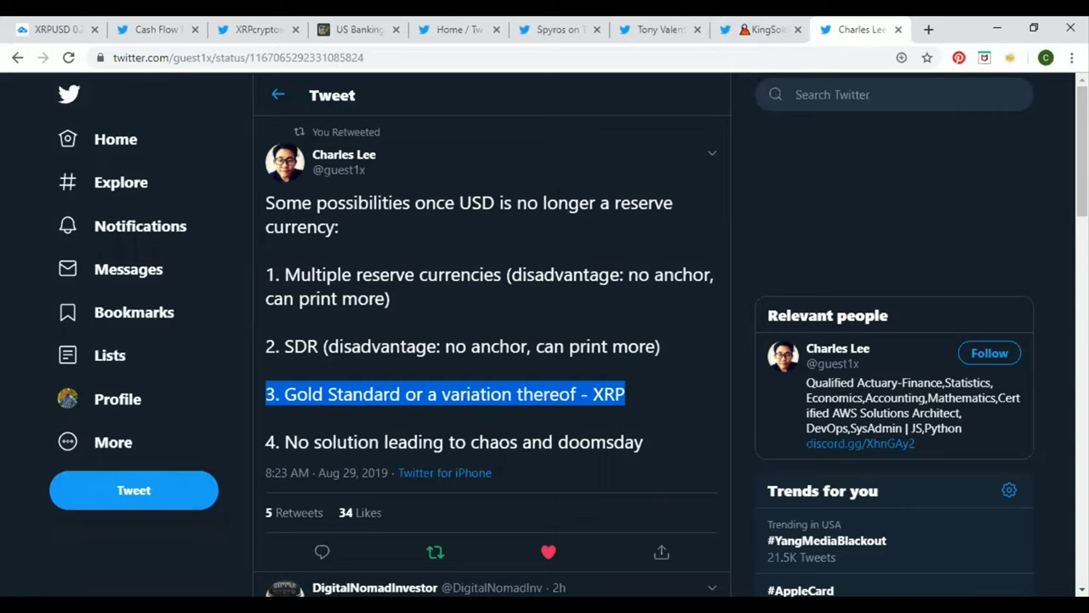
{"action": "mouse_move", "coordinate": [722, 426]}
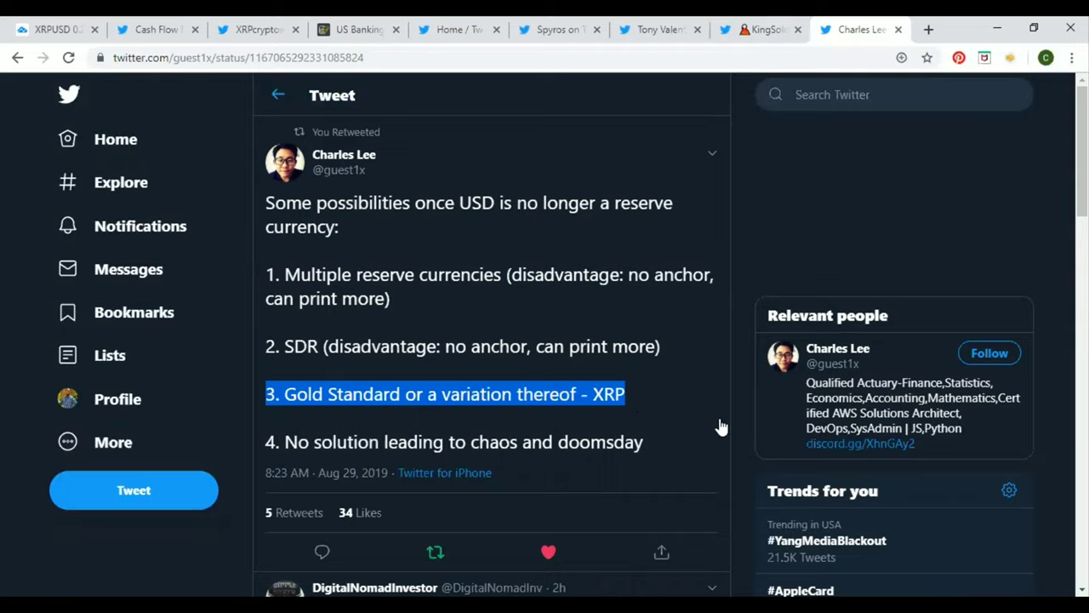